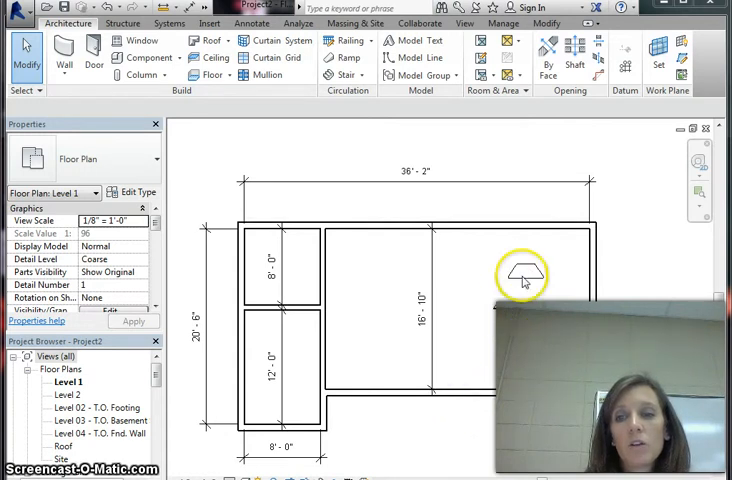
# Step: Select the TV stand in the Level 1 plan to show its properties
pyautogui.click(520, 276)
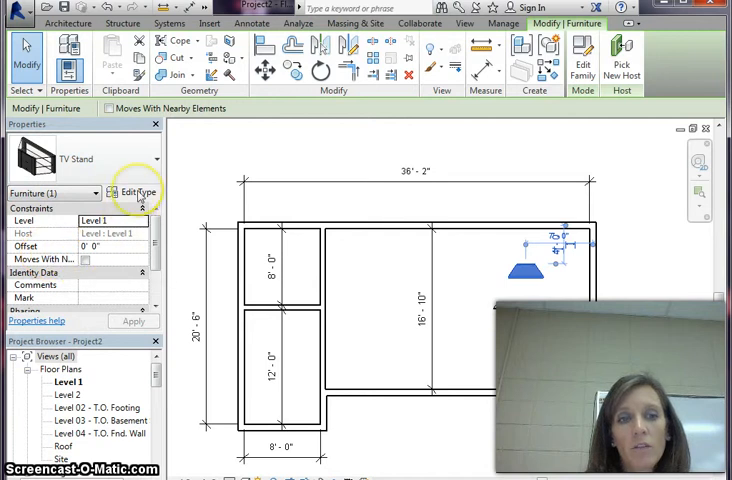
pyautogui.click(136, 192)
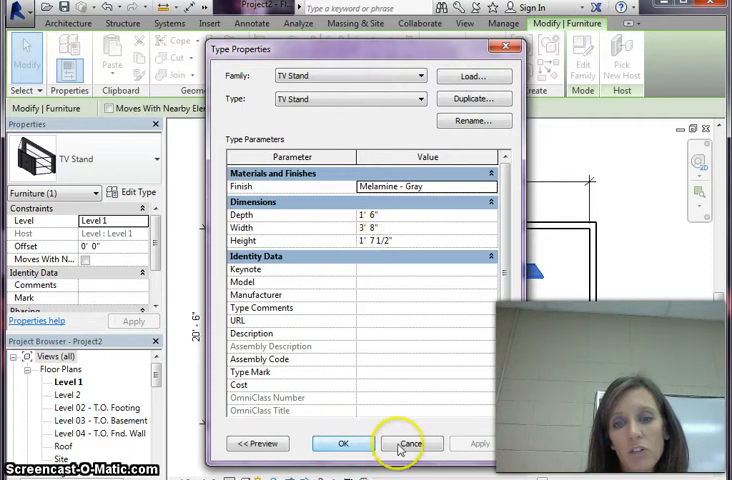
pyautogui.click(408, 444)
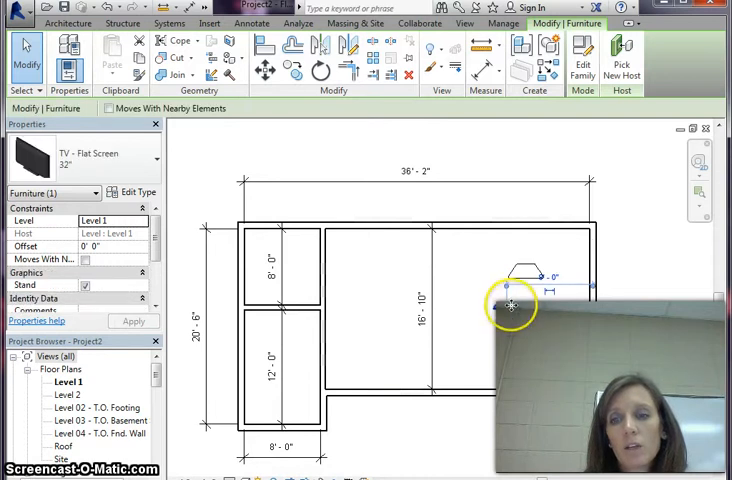
pyautogui.moveTo(76, 170)
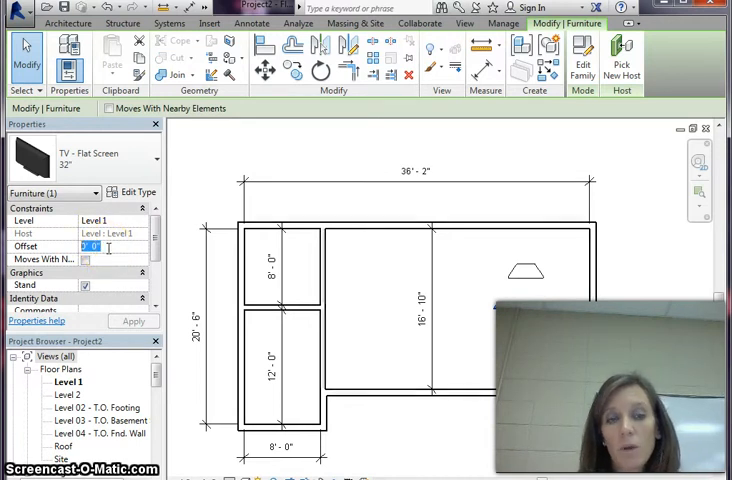
# Step: Set the flat-screen TV's Offset to 1' 7 1/2" and apply it
pyautogui.write('1')
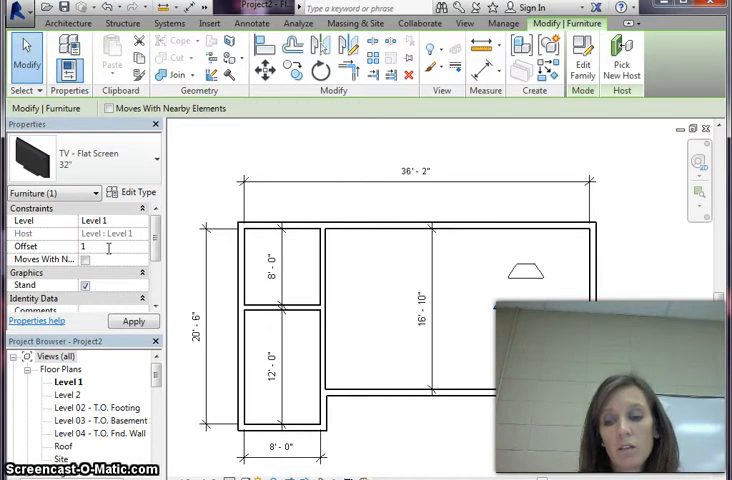
pyautogui.write('7 1/')
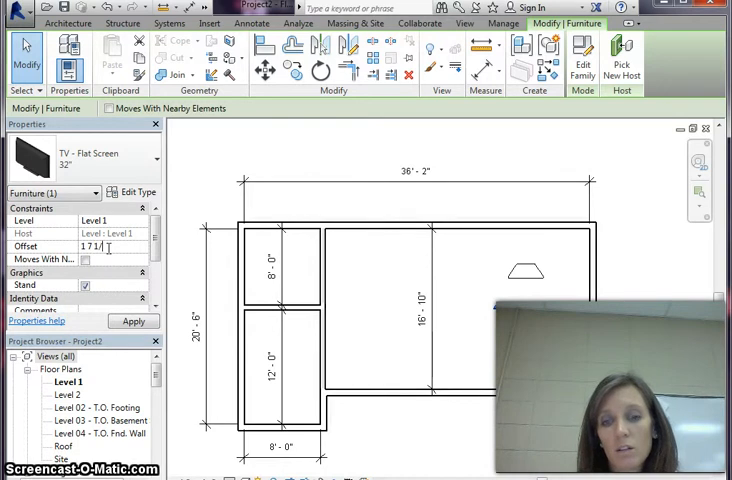
pyautogui.click(134, 320)
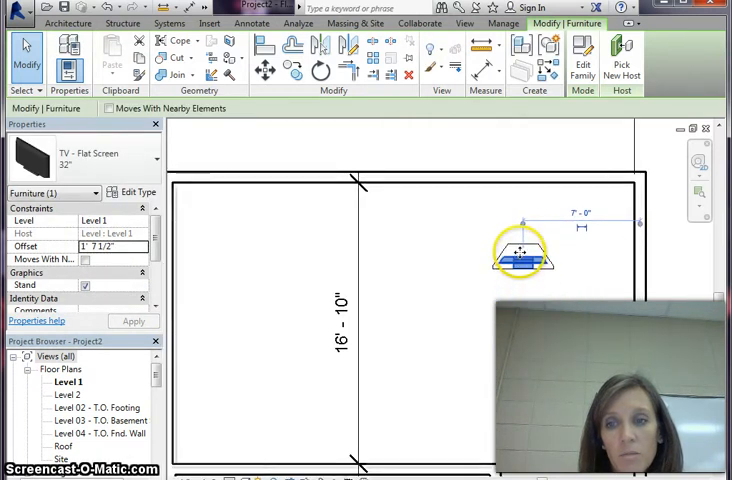
pyautogui.click(530, 304)
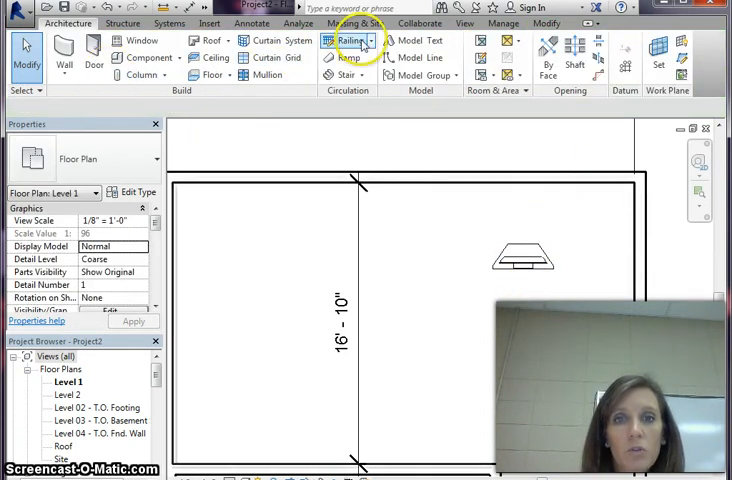
pyautogui.moveTo(464, 24)
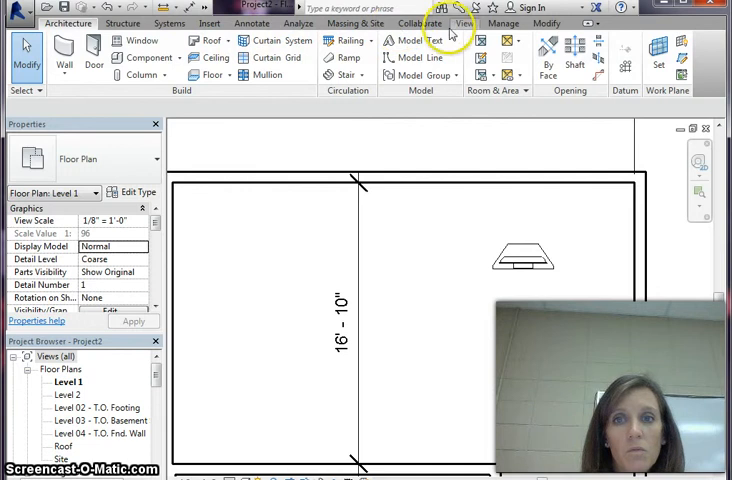
# Step: Switch to the default 3D view and orbit/zoom toward the TV on its stand
pyautogui.click(464, 24)
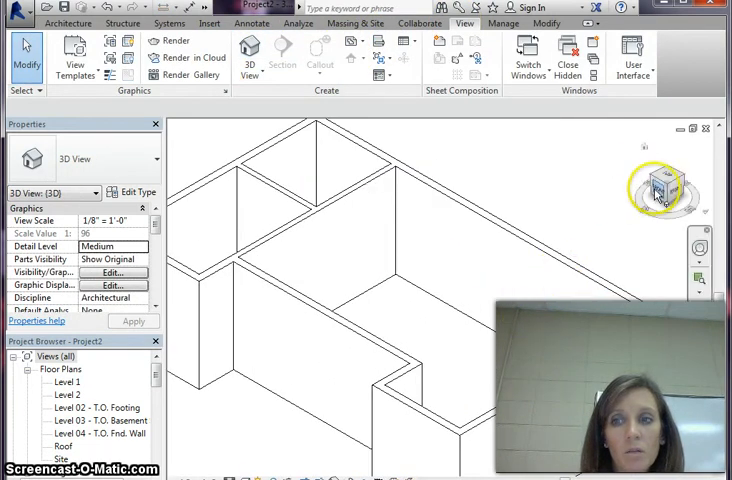
pyautogui.moveTo(656, 184); pyautogui.dragTo(670, 190)
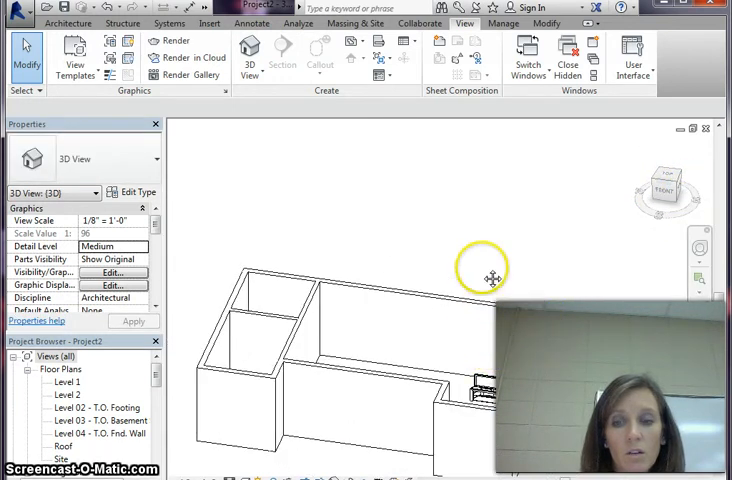
pyautogui.scroll(3)
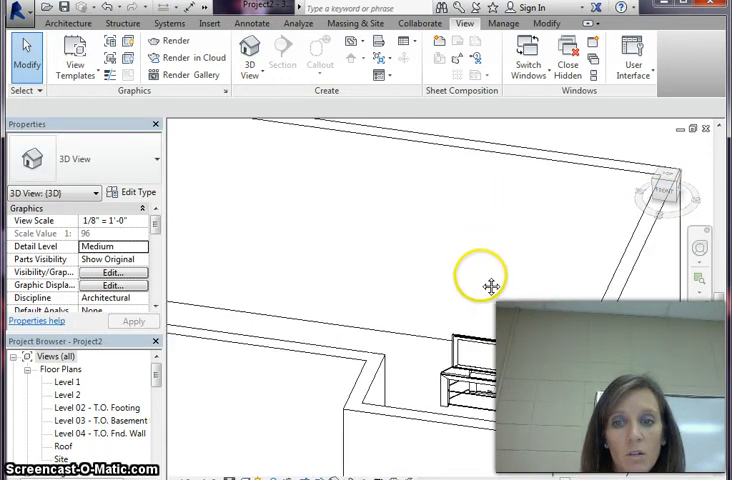